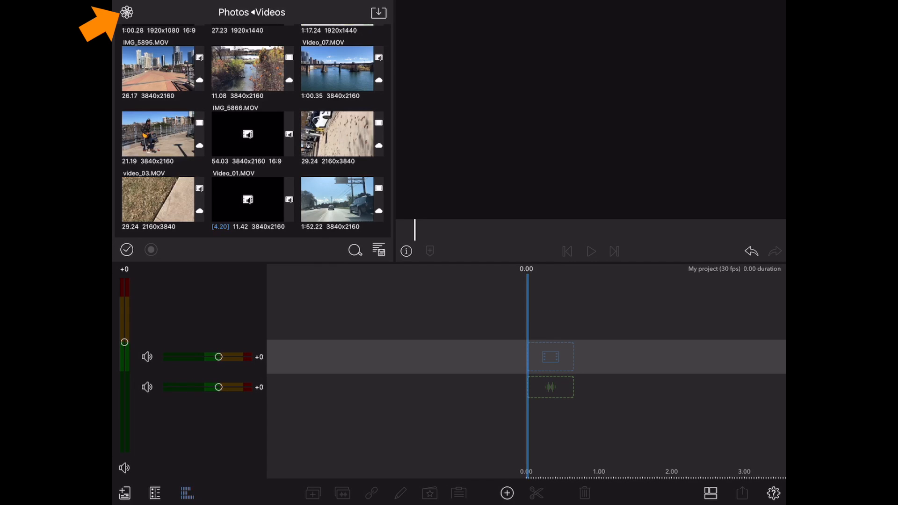
Step: Add the city bridge clip IMG_5895.MOV from Photos videos to the timeline
left_click(129, 11)
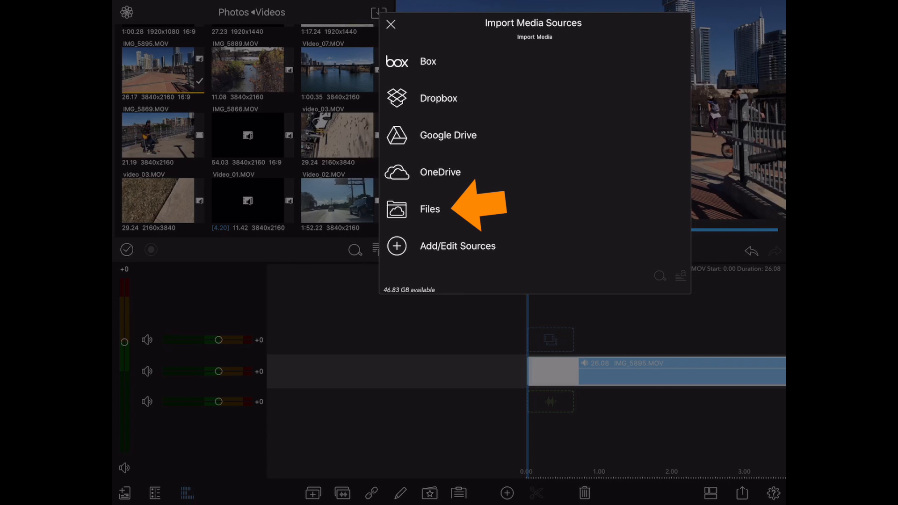
Step: Import a recent music track from Files into the Imported library
left_click(430, 209)
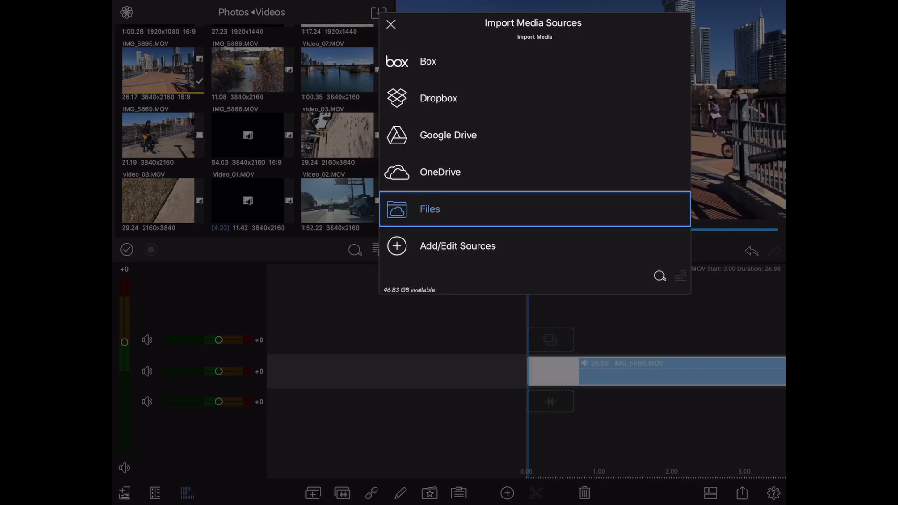
left_click(430, 209)
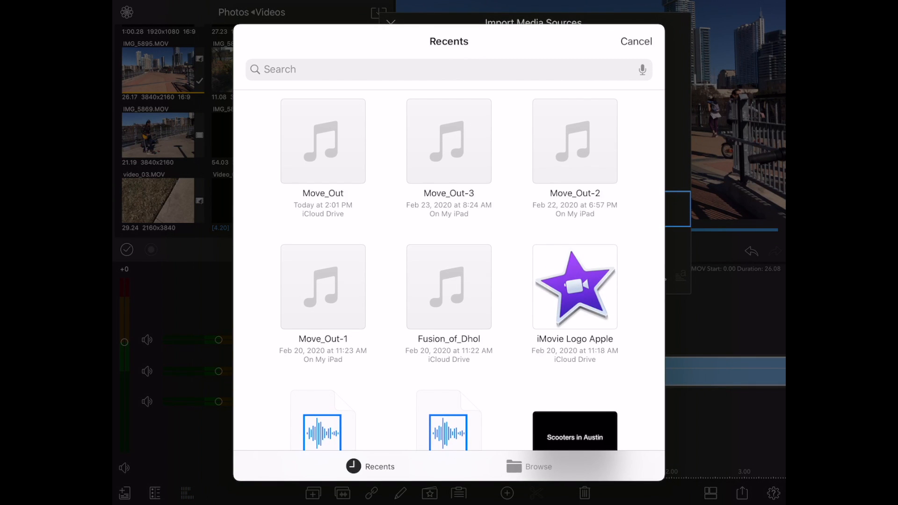
left_click(636, 41)
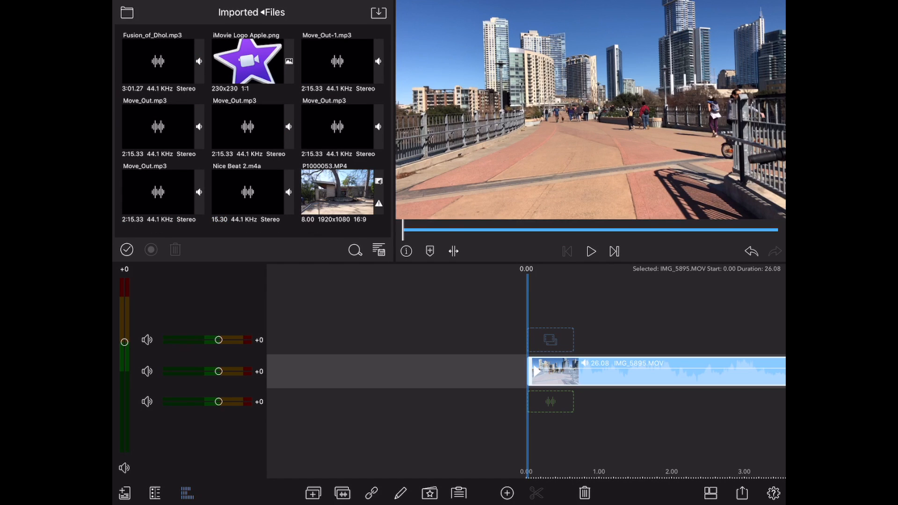
Step: Preview Move_Out-1.mp3 in the viewer and bring up the media sources list
left_click(125, 11)
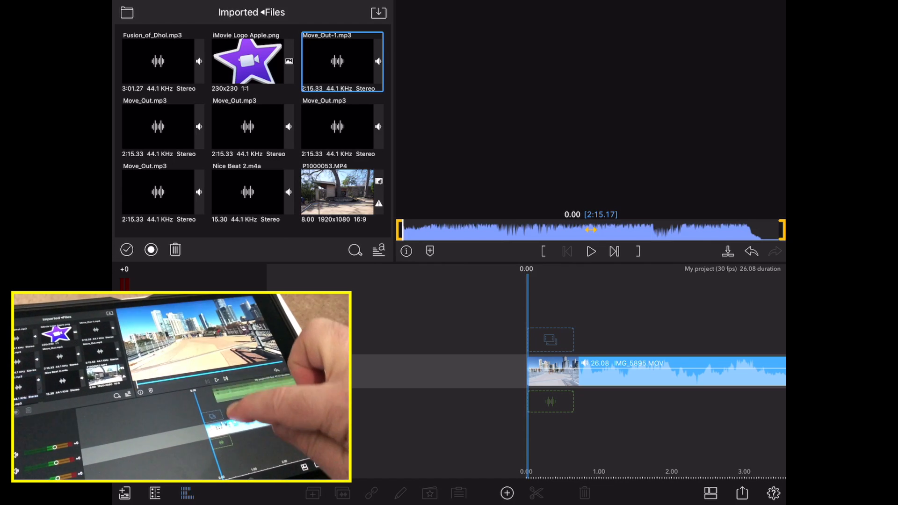
left_click(338, 61)
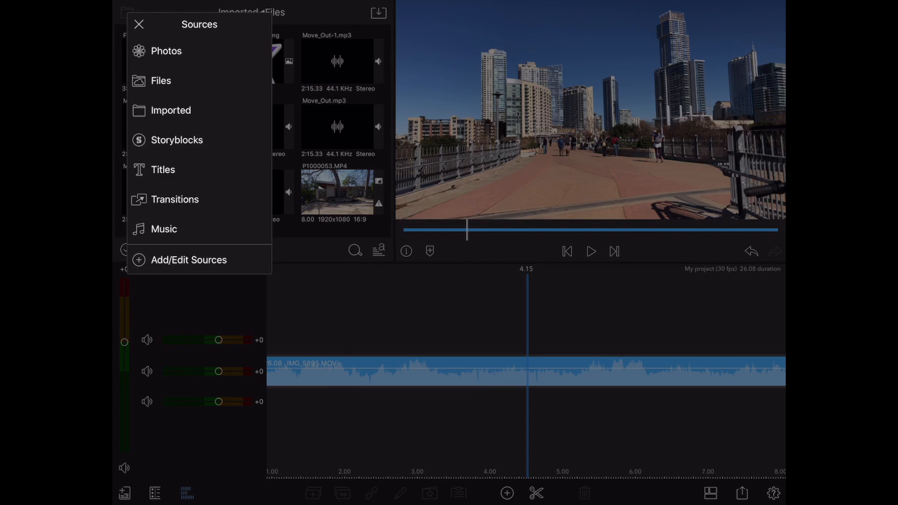
Step: Switch the library back to Photos videos and bring up Import Media Sources
left_click(165, 51)
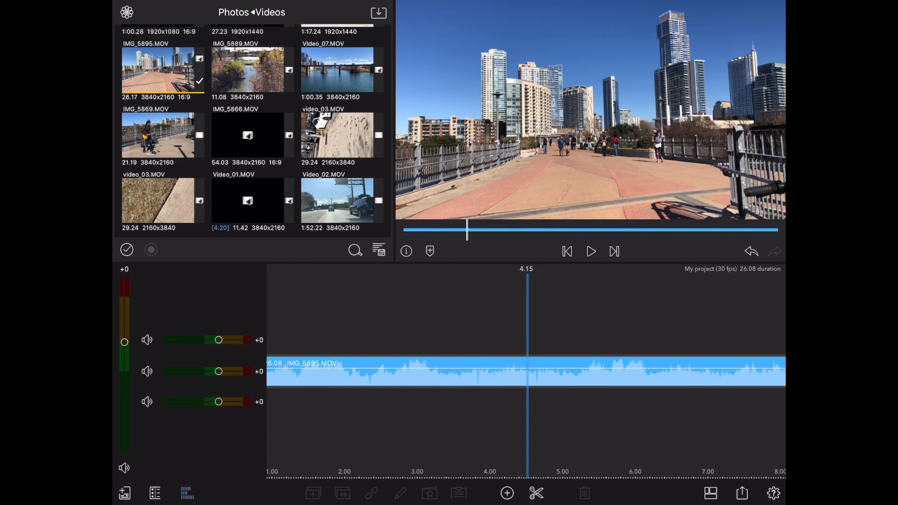
left_click(379, 11)
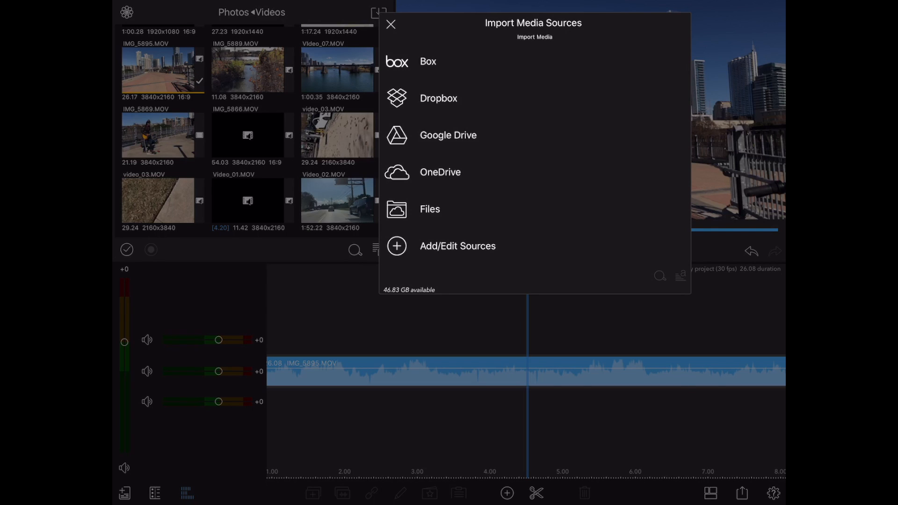
Step: Import Toe_Jam.mp3 from iCloud Drive via the Files picker
left_click(430, 209)
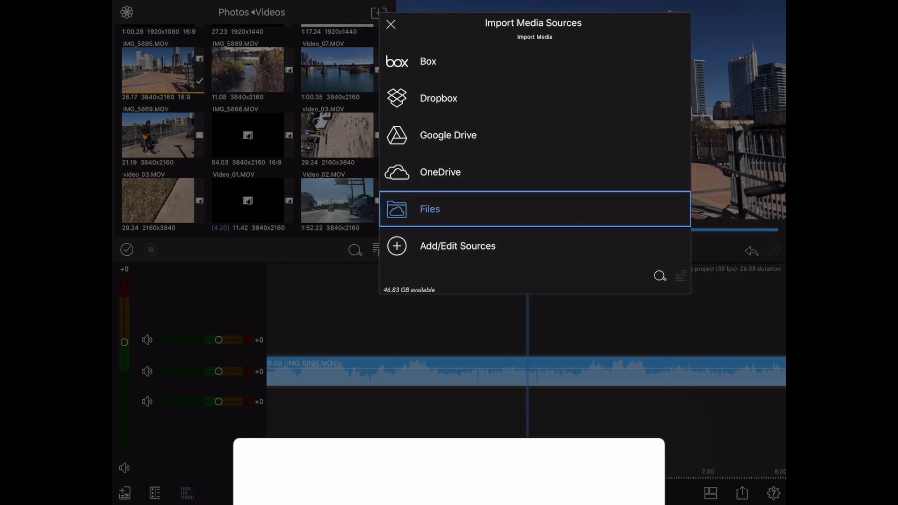
left_click(430, 209)
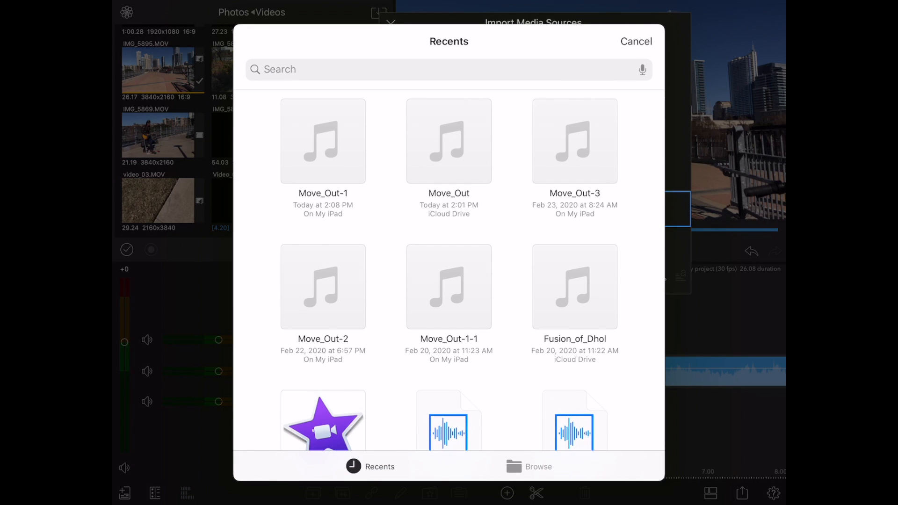
left_click(530, 467)
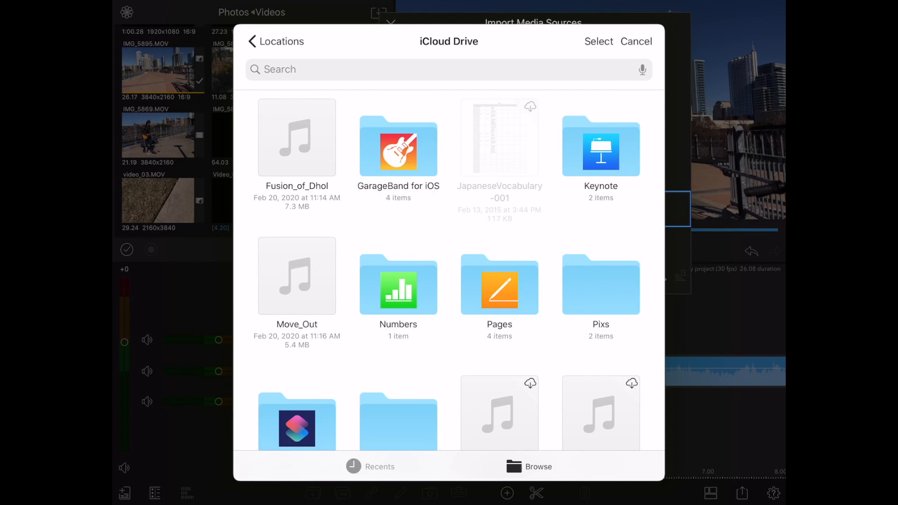
scroll("down", 3)
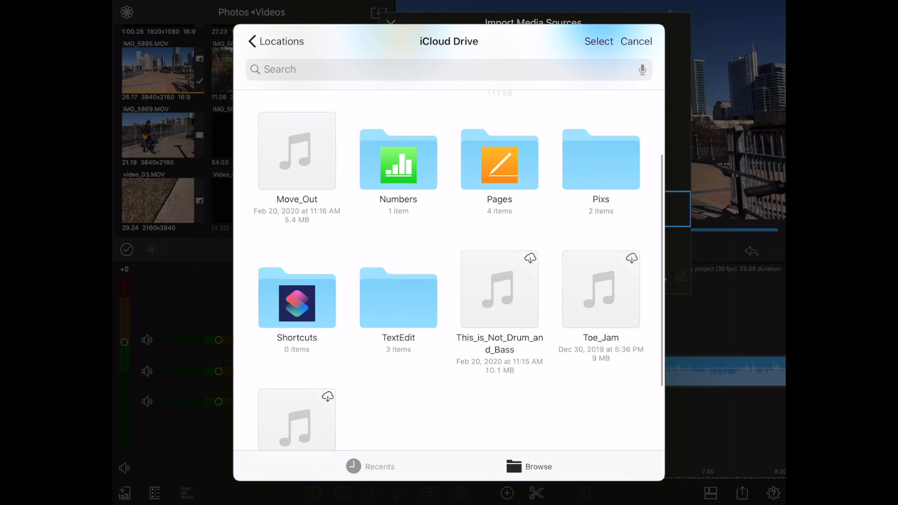
left_click(601, 289)
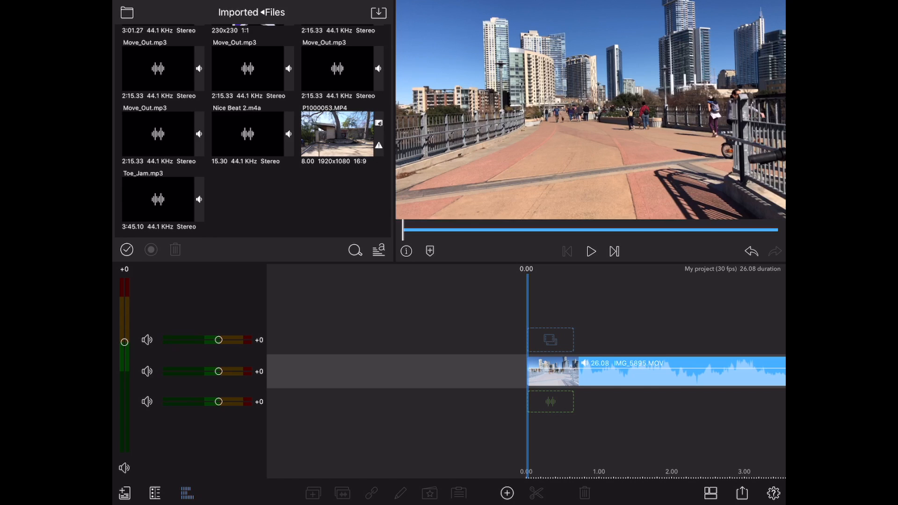
Step: Preview the imported Toe_Jam.mp3 track's waveform in the viewer
left_click(159, 199)
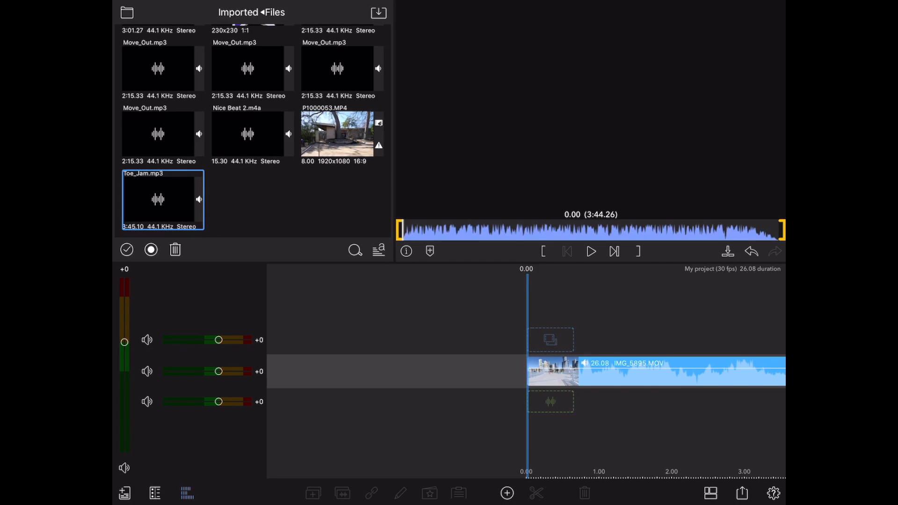